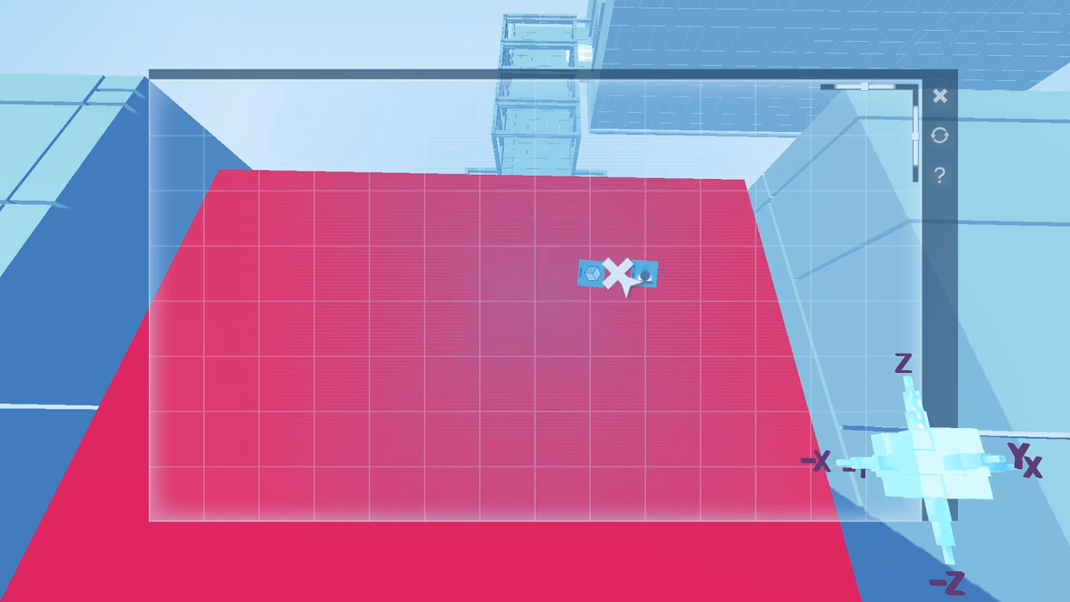
Step: Aim at the red wall and bring up its logic editor grid with the category palette
left_click(620, 277)
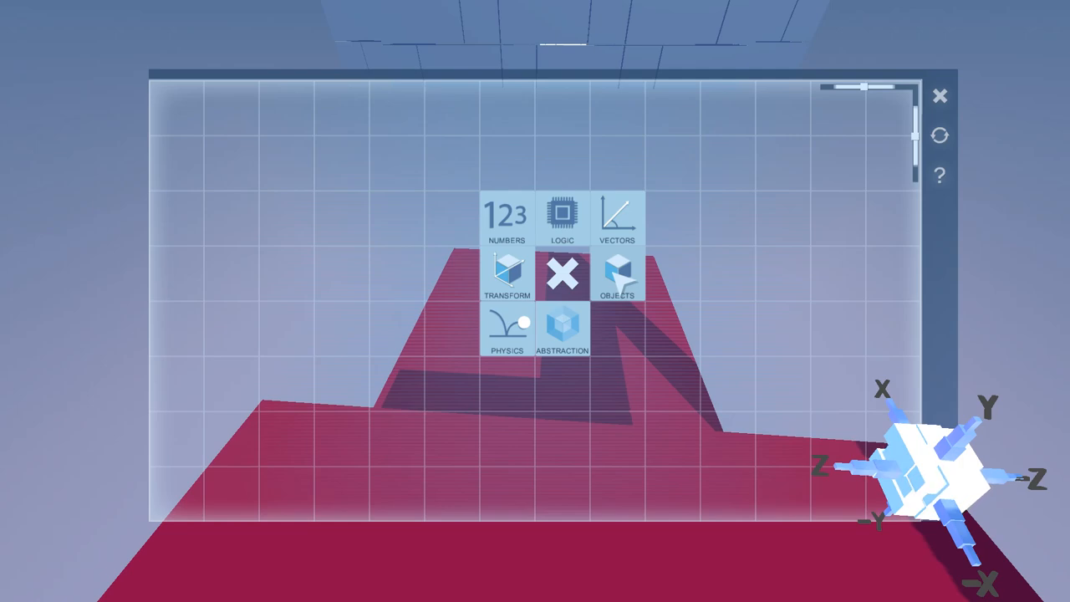
Step: Add an Apply Force node and a Numbers node set to 50 in the block's logic grid
left_click(507, 217)
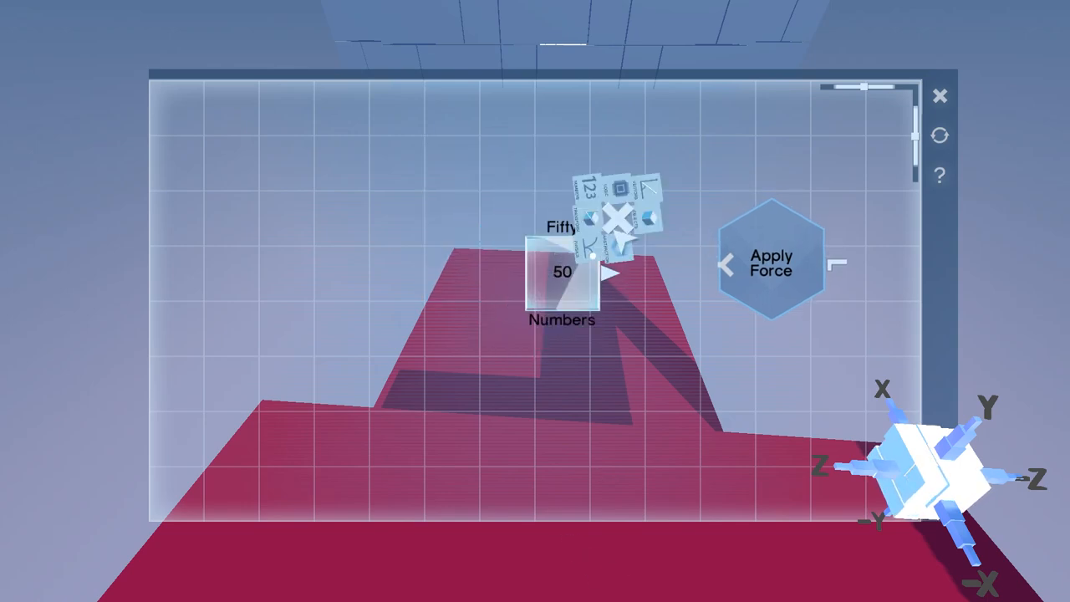